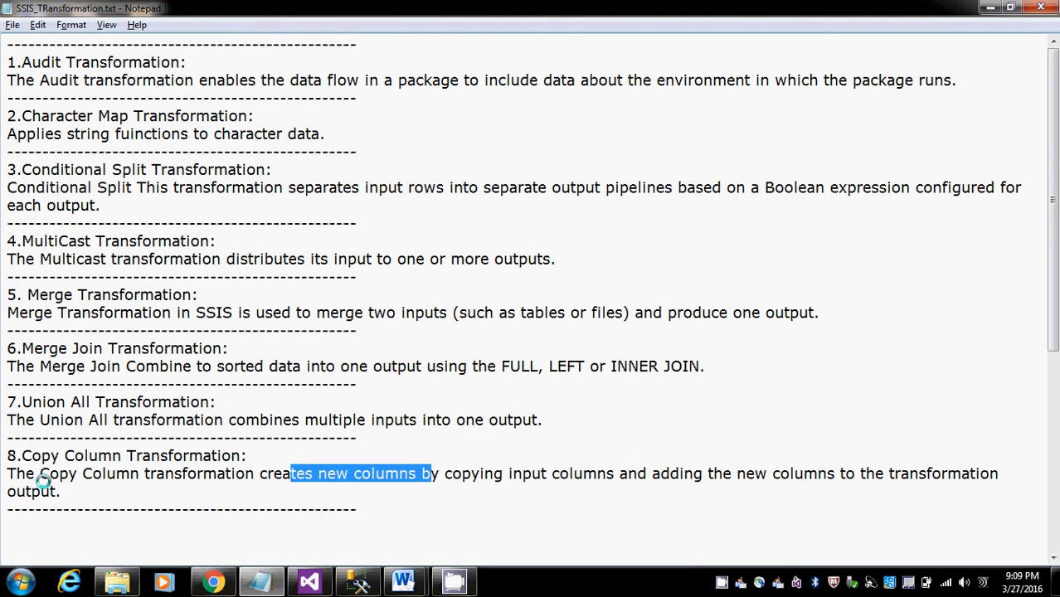
- Highlight the Copy Column section in the reference material
{"action": "left_click_drag", "start_coordinate": [290, 474], "coordinate": [60, 491]}
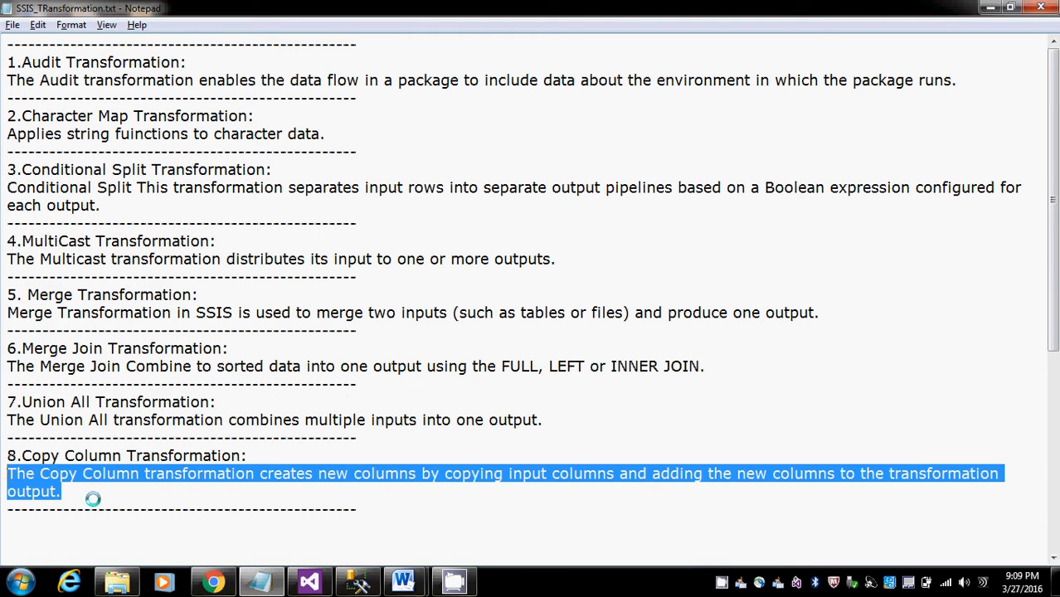
{"action": "mouse_move", "coordinate": [66, 473]}
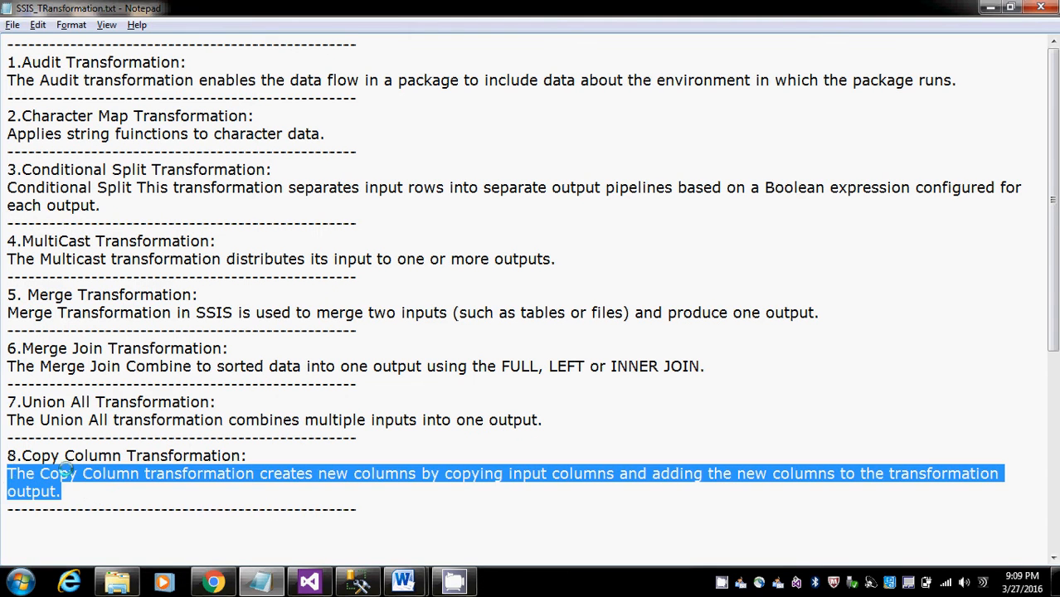
{"action": "mouse_move", "coordinate": [87, 473]}
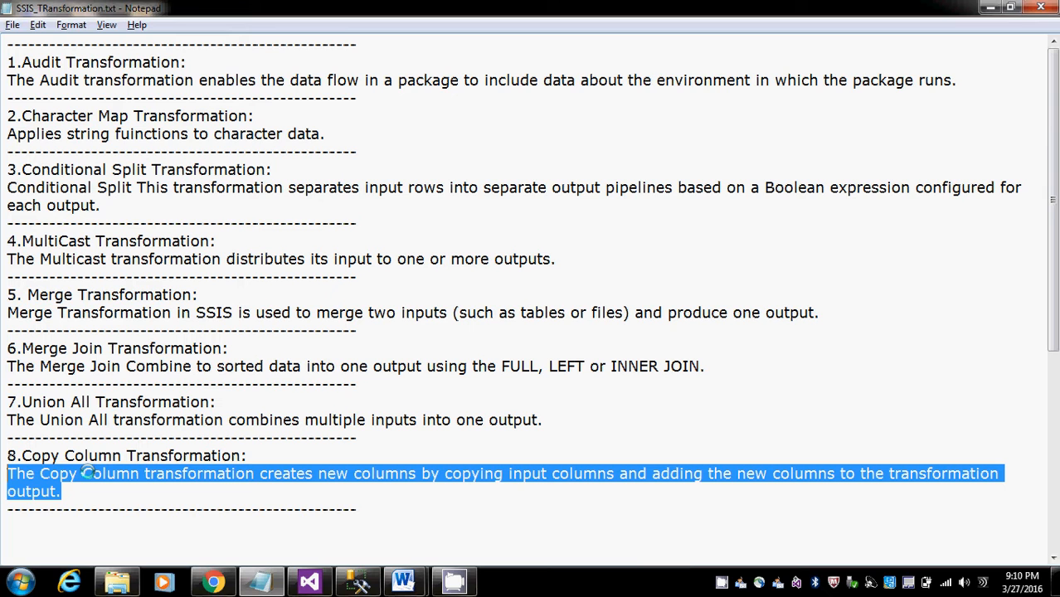
{"action": "left_click", "coordinate": [61, 492]}
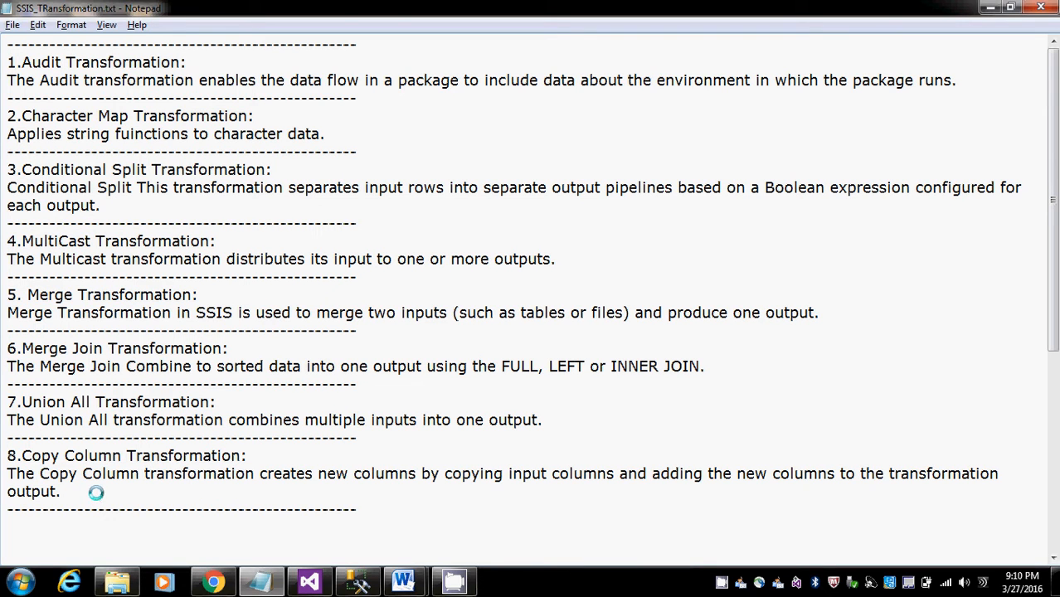
{"action": "left_click_drag", "start_coordinate": [6, 455], "coordinate": [61, 492]}
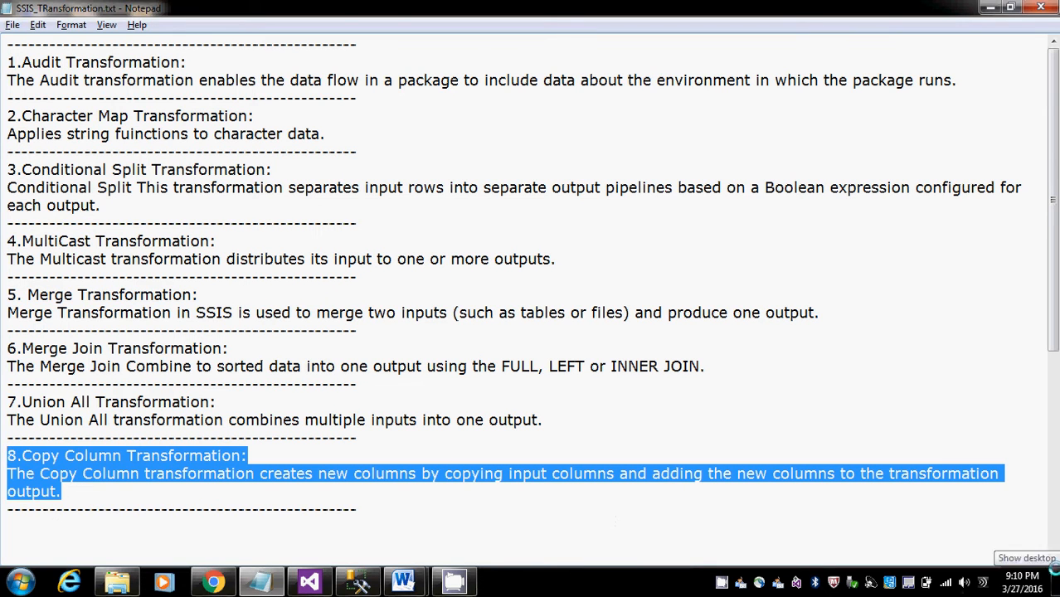
- Create package 8.CopyColumnTrans.dtsx and add a source_db OLE DB connection manager
{"action": "left_click", "coordinate": [310, 580]}
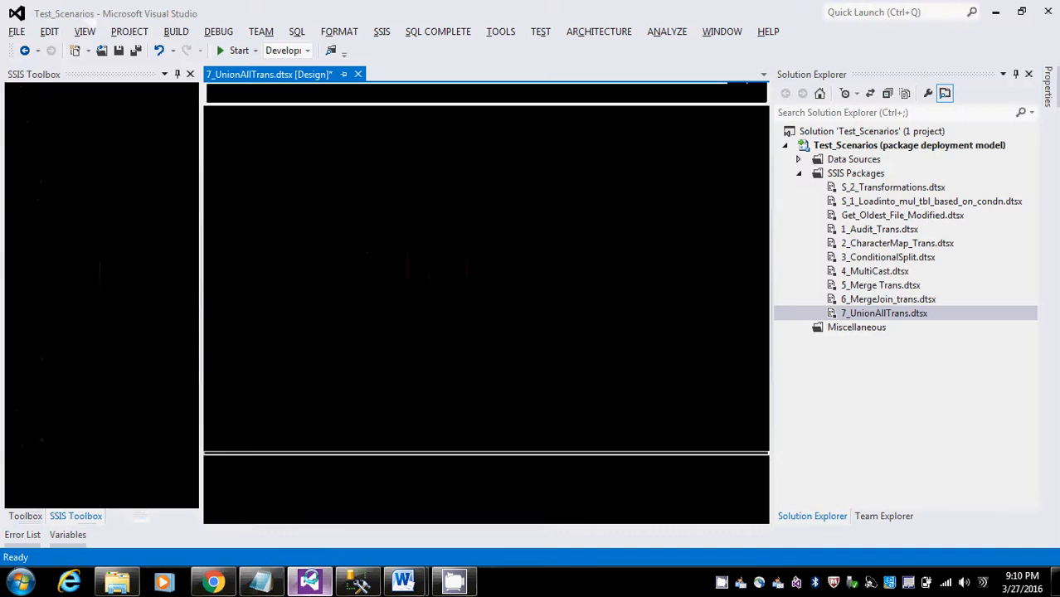
{"action": "right_click", "coordinate": [856, 173]}
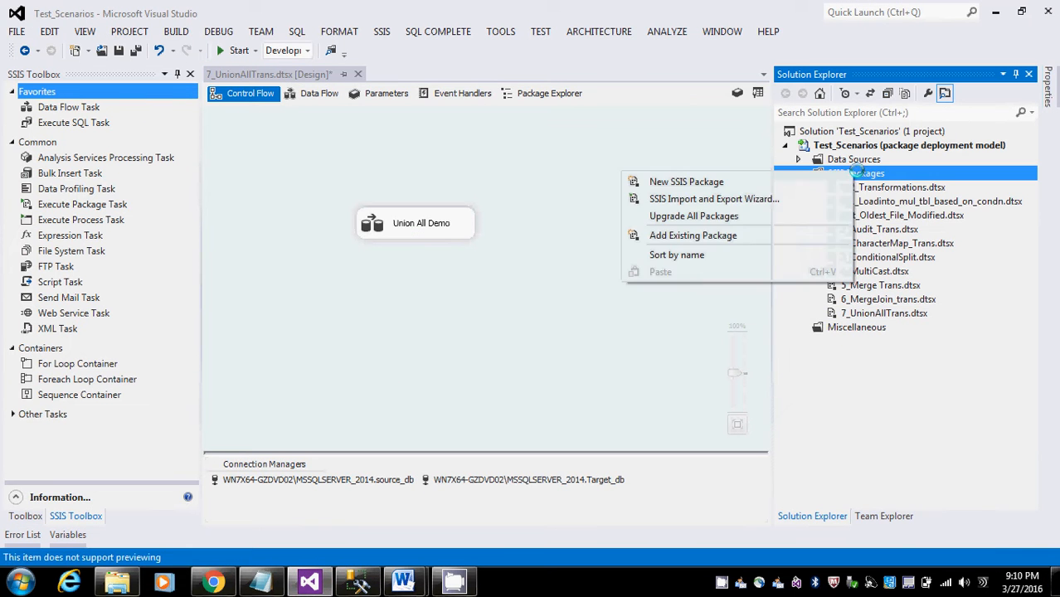
{"action": "left_click", "coordinate": [686, 181]}
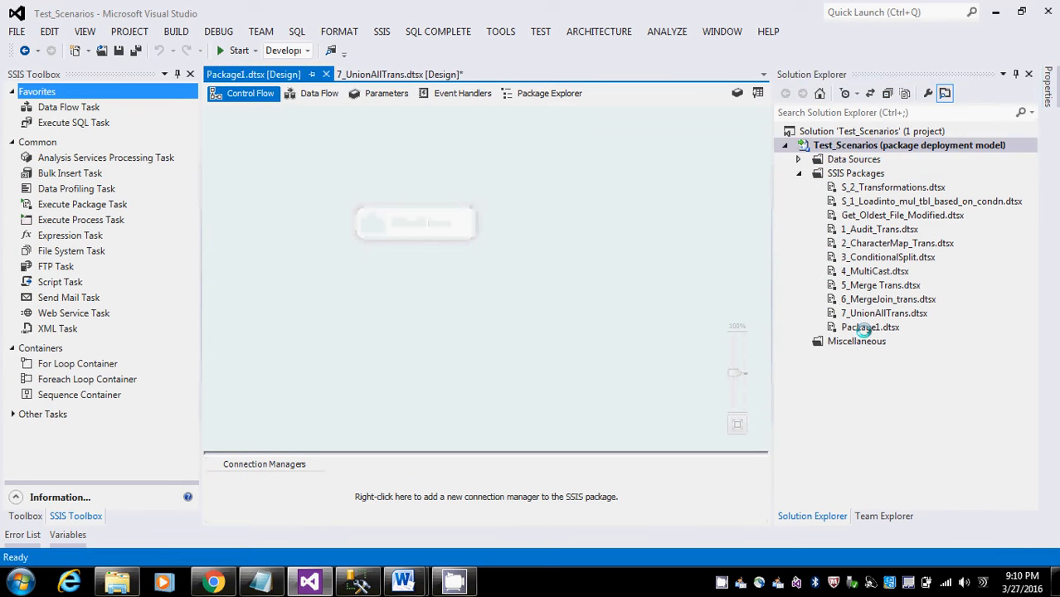
{"action": "left_click", "coordinate": [871, 327]}
{"action": "type", "text": "8_CopyColumn"}
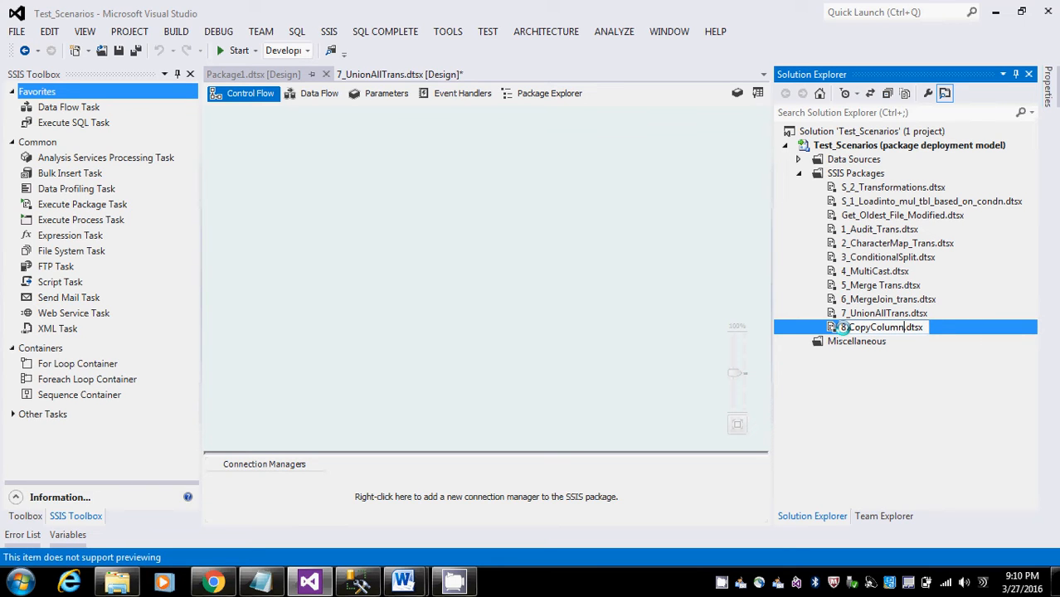
{"action": "type", "text": "Trans"}
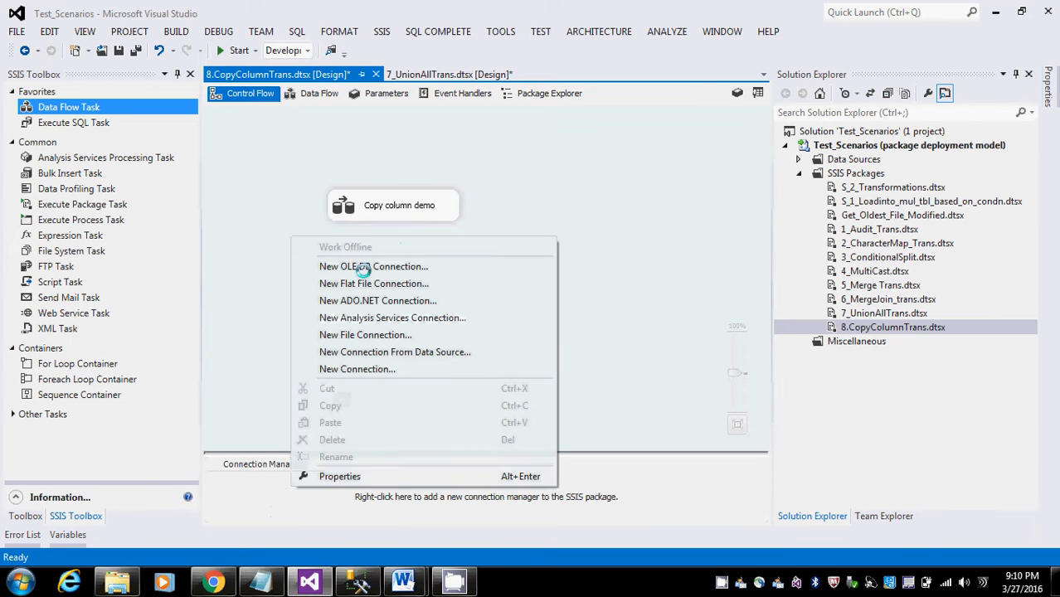
{"action": "left_click", "coordinate": [374, 266]}
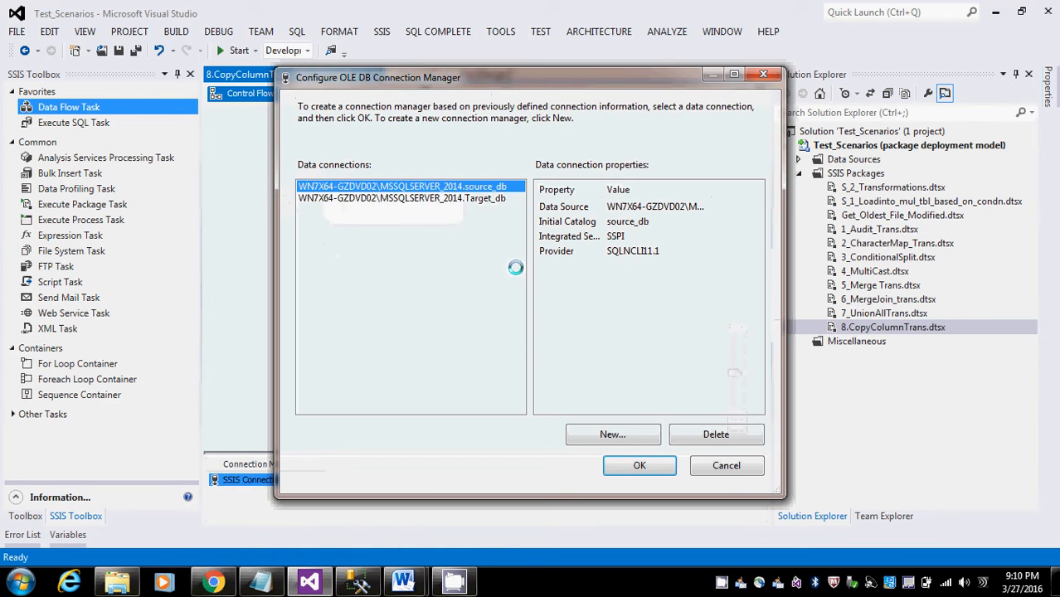
{"action": "left_click", "coordinate": [640, 465]}
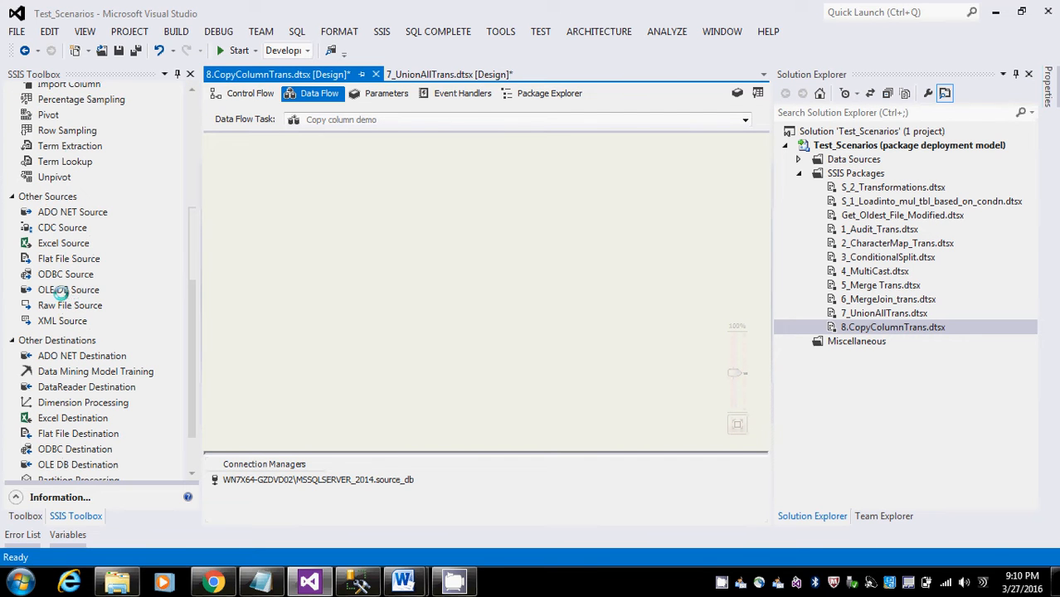
- Place an OLE DB Source on the data flow and check its tblEmp_AP columns
{"action": "left_click_drag", "start_coordinate": [69, 290], "coordinate": [452, 235]}
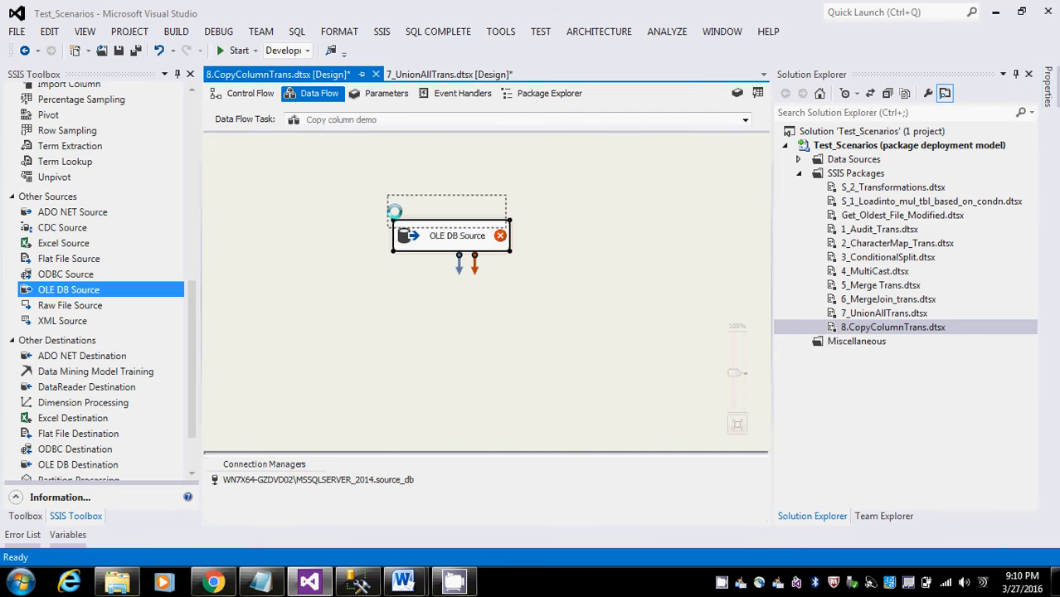
{"action": "right_click", "coordinate": [457, 235]}
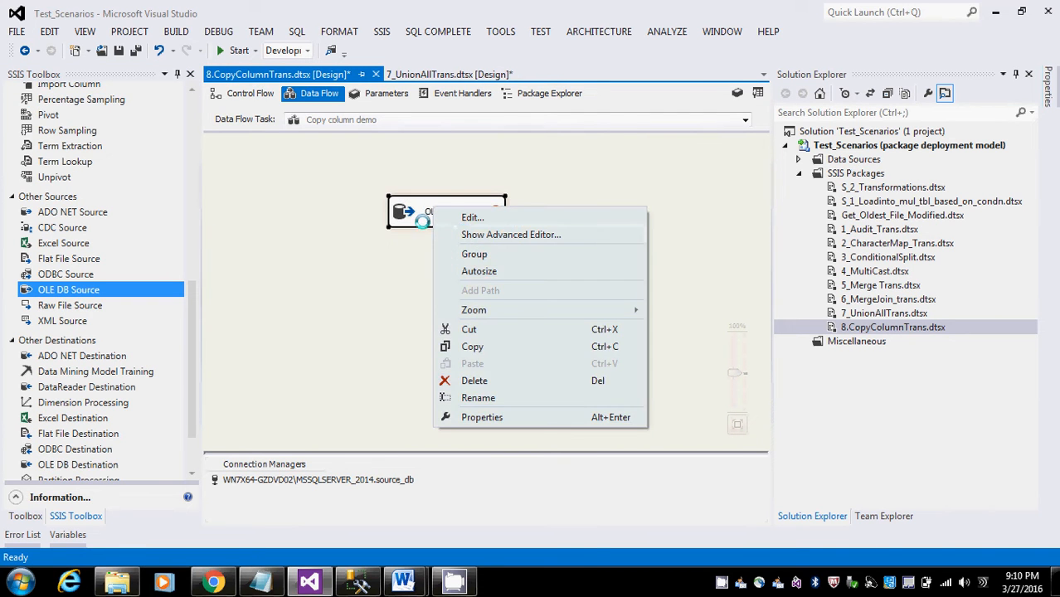
{"action": "left_click", "coordinate": [472, 217]}
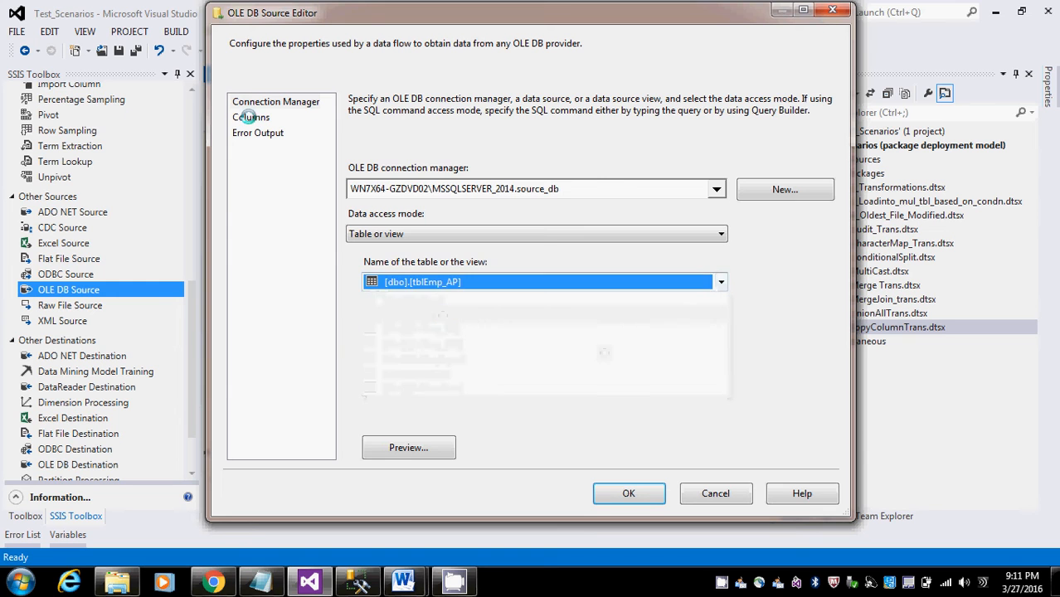
{"action": "left_click", "coordinate": [629, 493]}
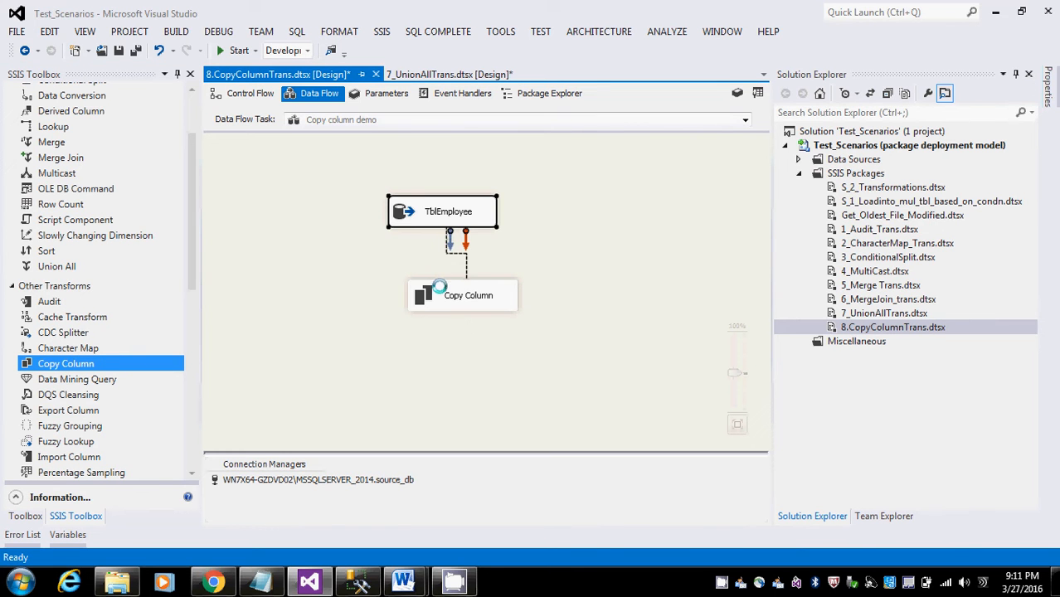
- In Copy Column, copy Name three times with aliases CName, UName and LName
{"action": "double_click", "coordinate": [462, 295]}
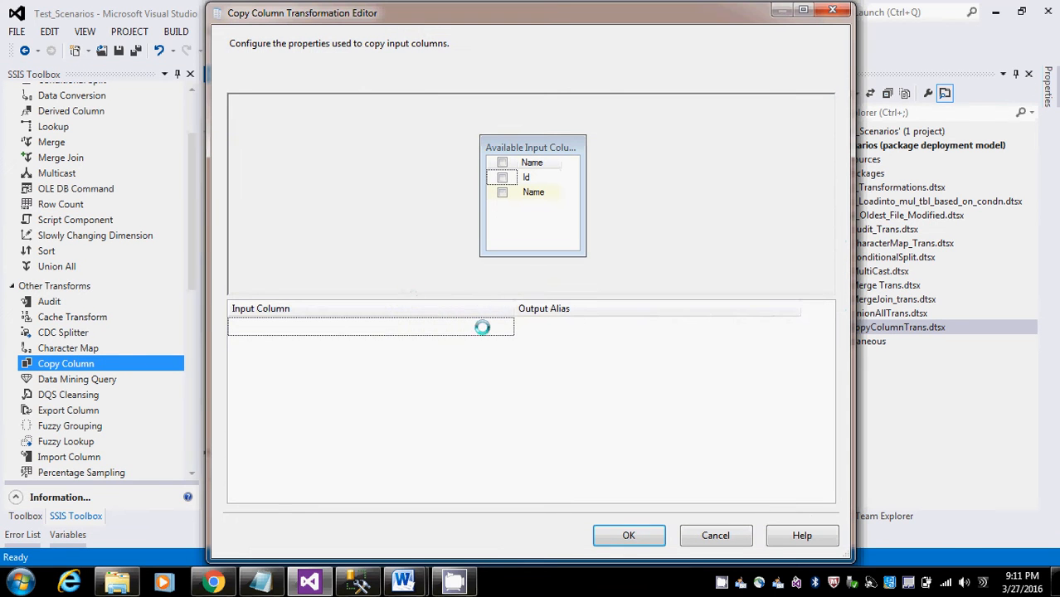
{"action": "left_click", "coordinate": [502, 176]}
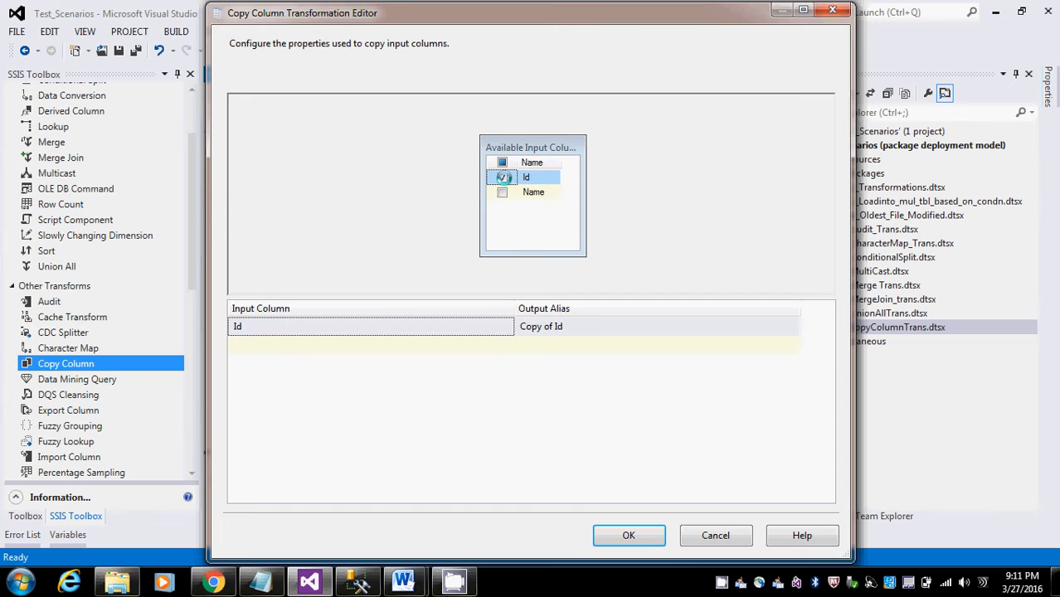
{"action": "left_click", "coordinate": [507, 326]}
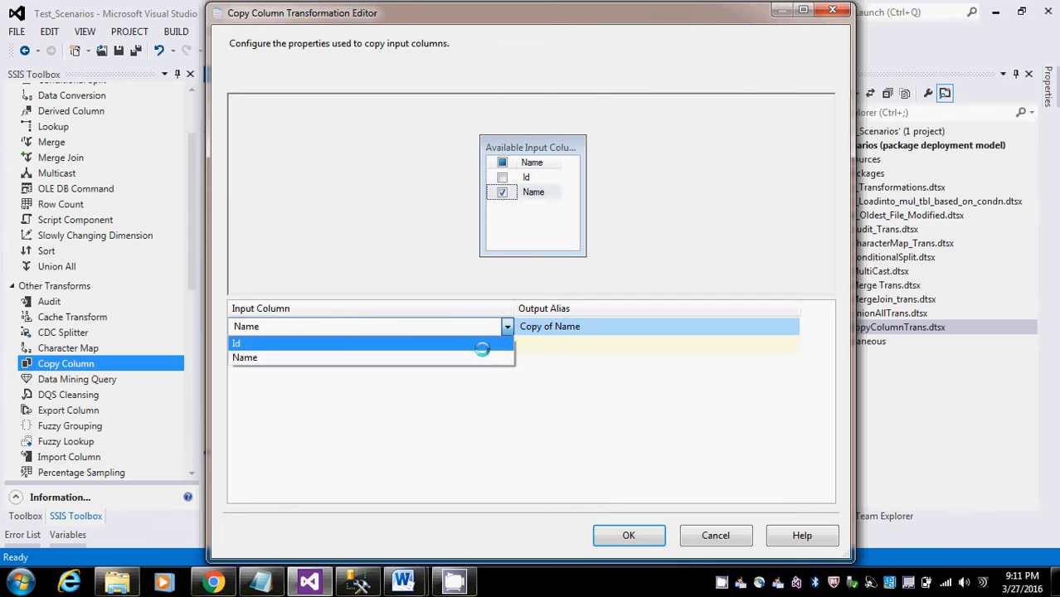
{"action": "left_click", "coordinate": [244, 356]}
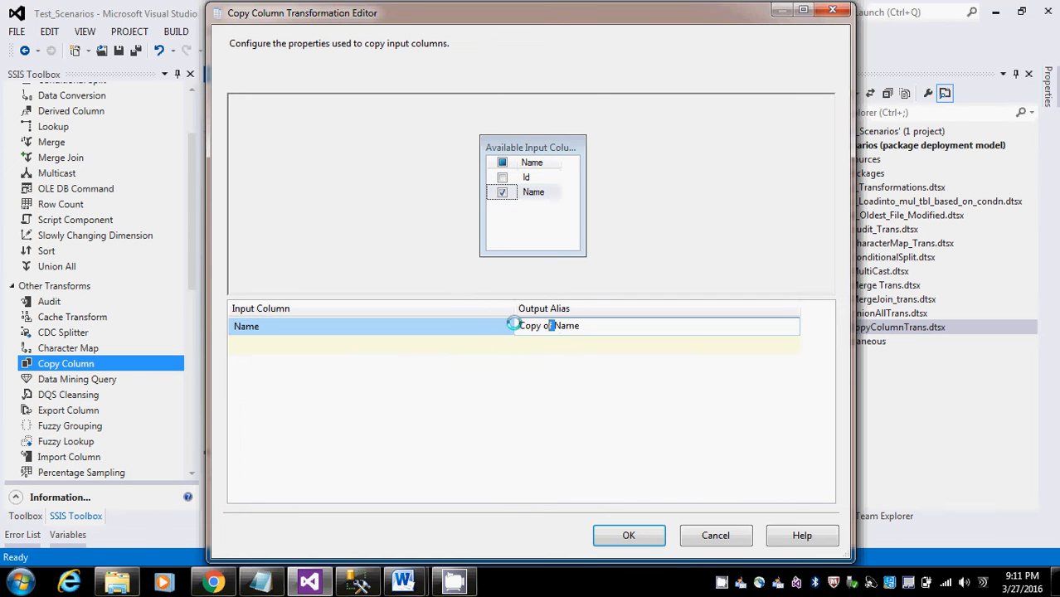
{"action": "type", "text": "CName"}
{"action": "type", "text": "UName"}
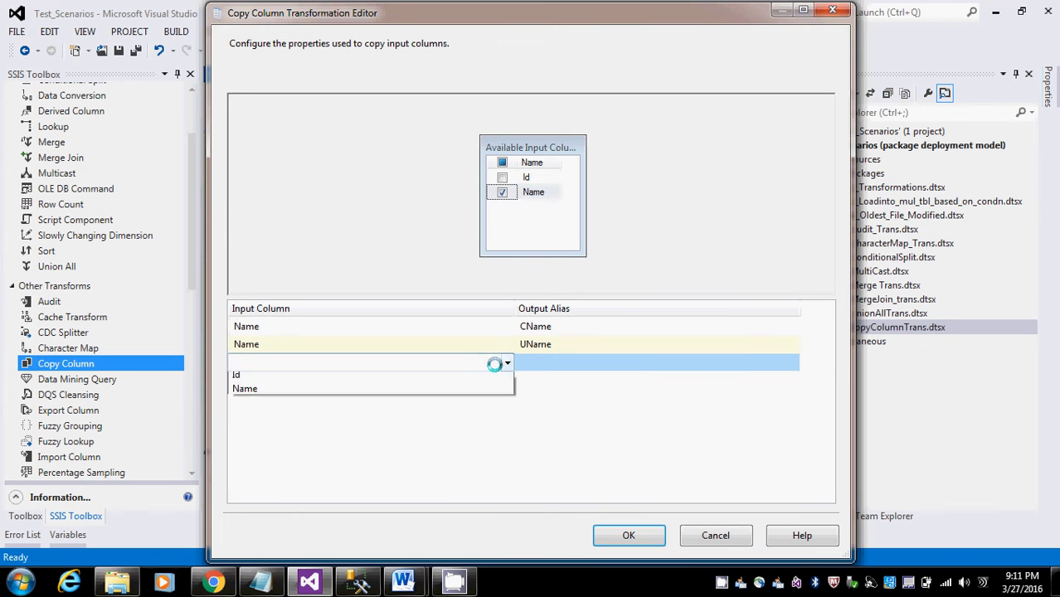
{"action": "left_click", "coordinate": [245, 388]}
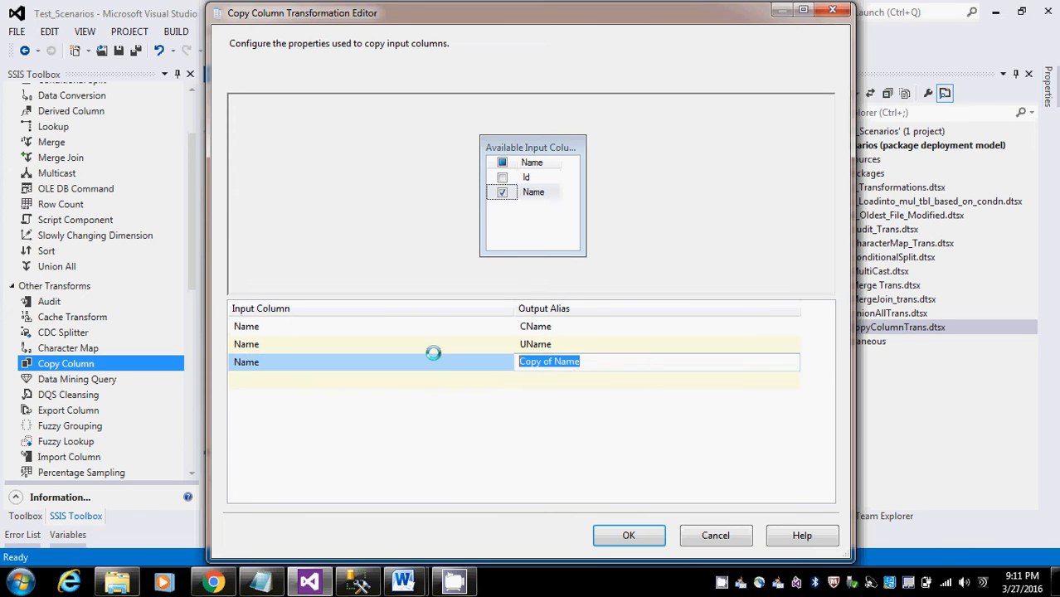
{"action": "type", "text": "LName"}
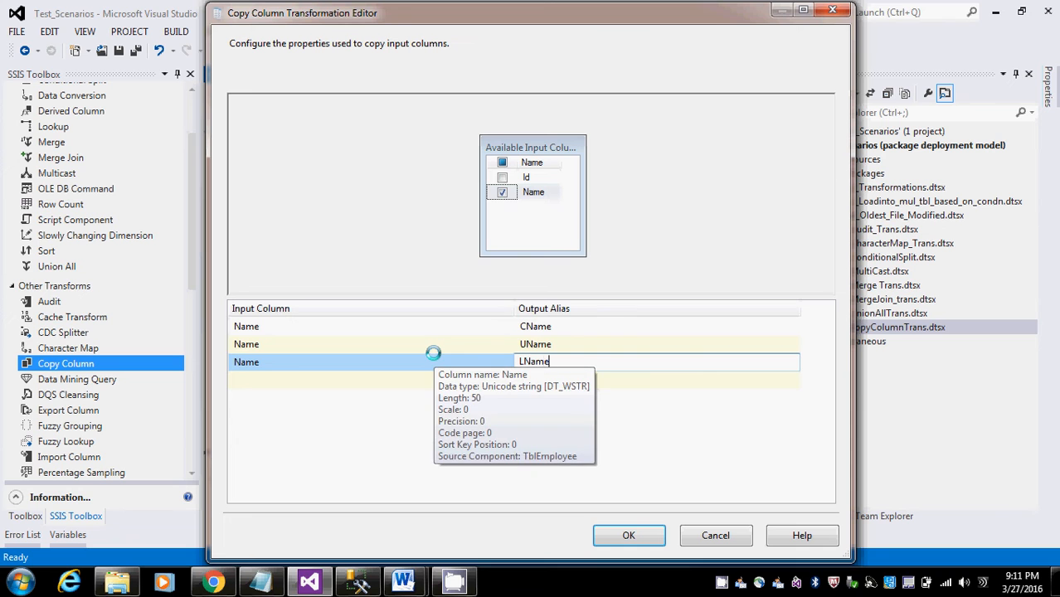
{"action": "left_click", "coordinate": [628, 535]}
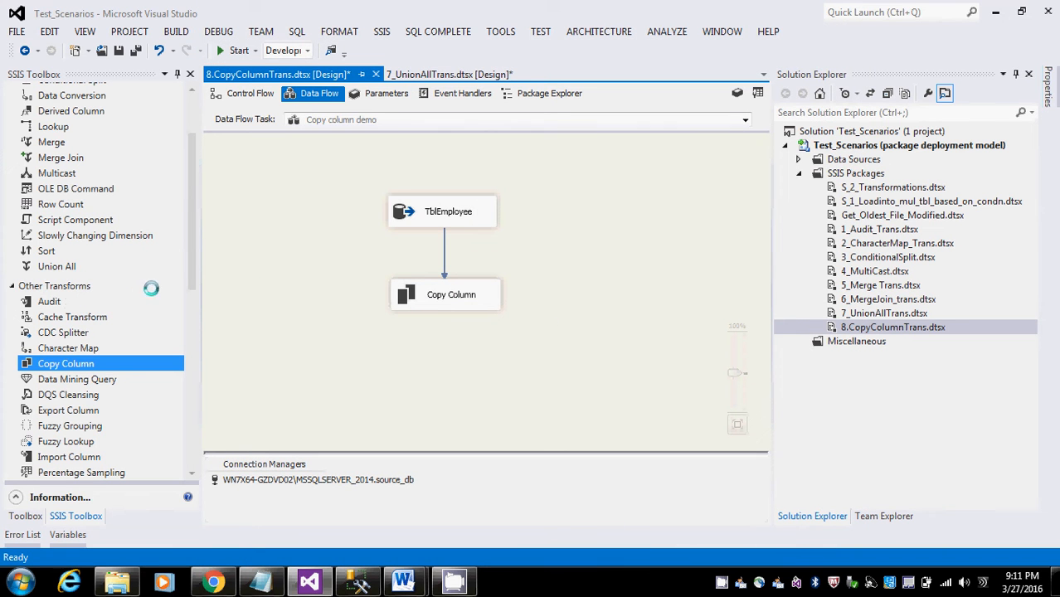
- Add a Character Map with in-place Uppercase on UName and Lowercase on LName
{"action": "left_click_drag", "start_coordinate": [68, 348], "coordinate": [411, 360]}
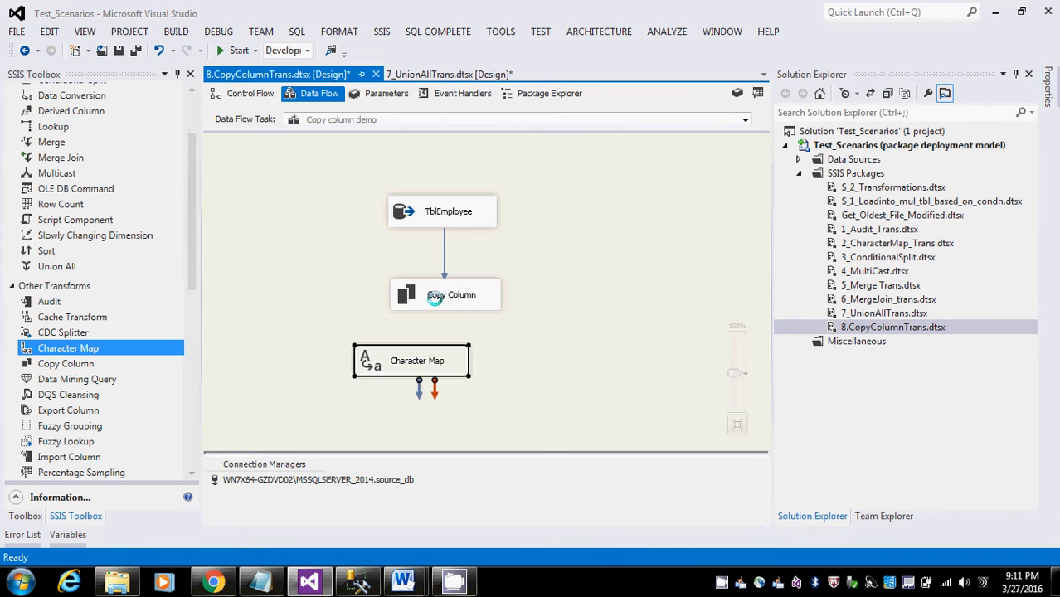
{"action": "mouse_move", "coordinate": [411, 360]}
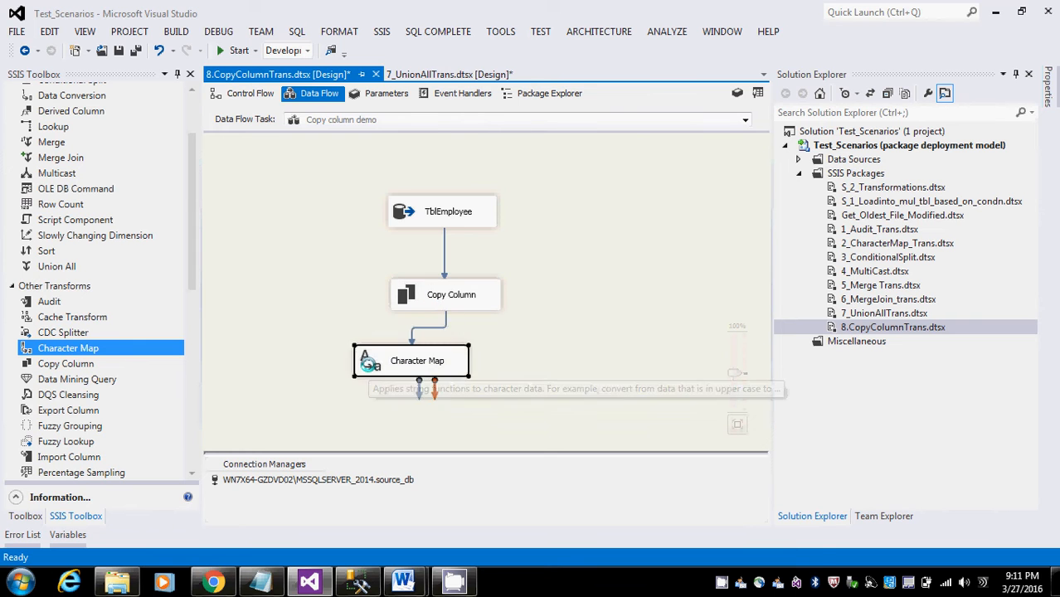
{"action": "double_click", "coordinate": [410, 360]}
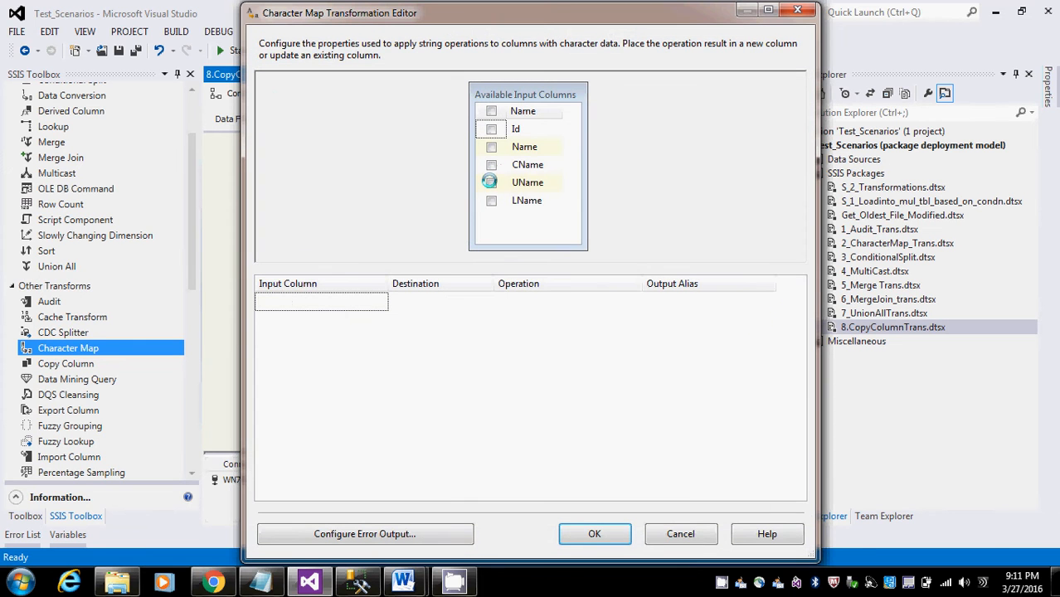
{"action": "left_click", "coordinate": [491, 183]}
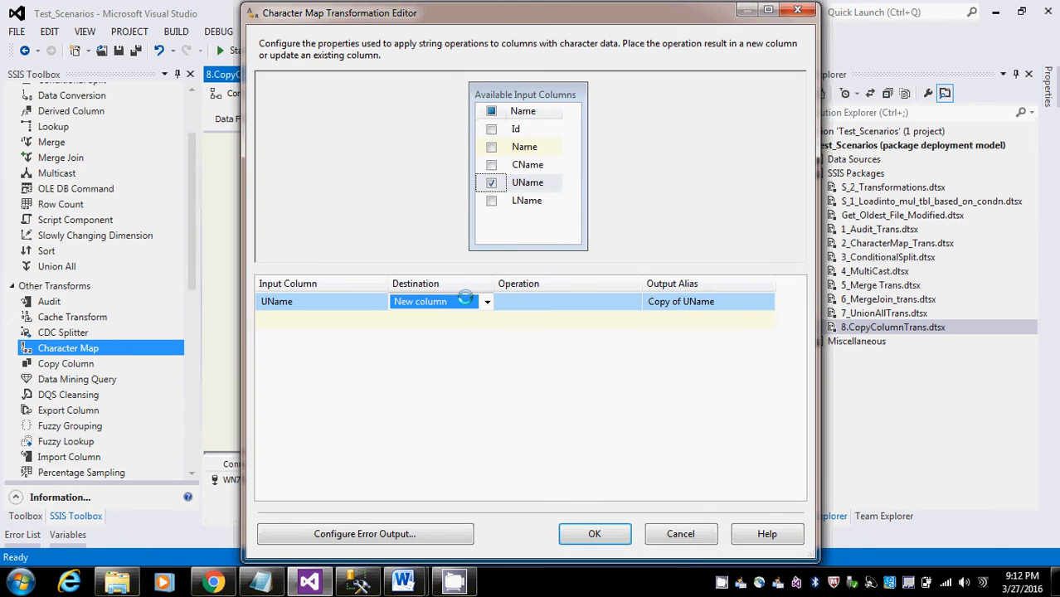
{"action": "left_click", "coordinate": [627, 301]}
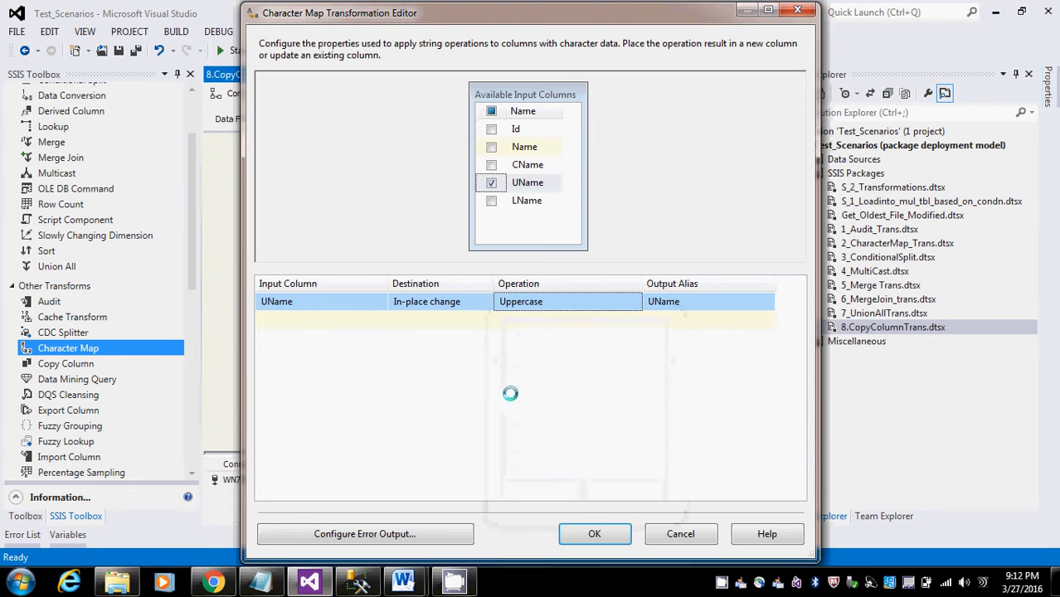
{"action": "left_click", "coordinate": [492, 200]}
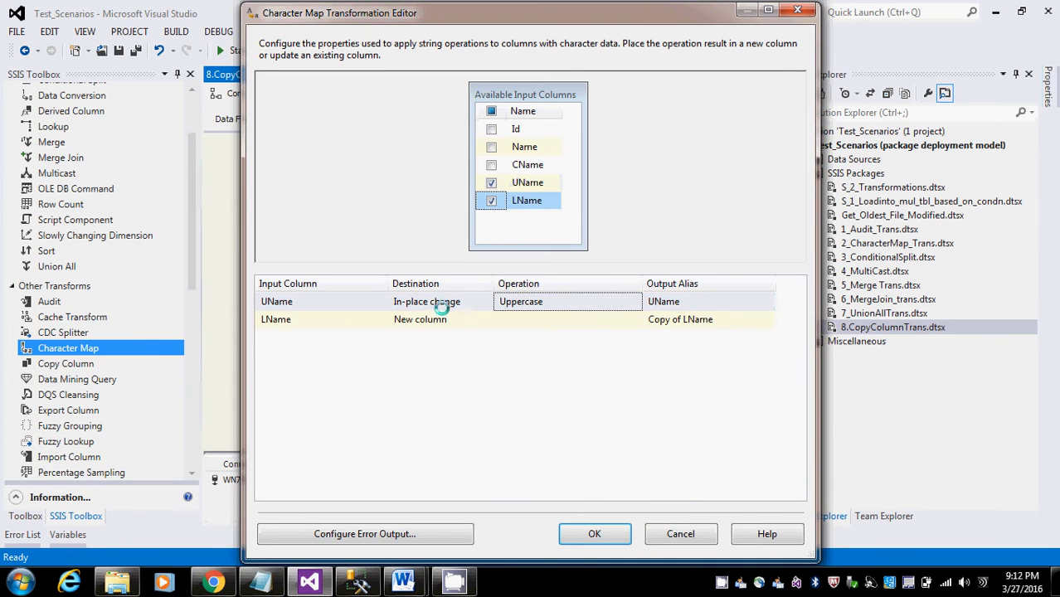
{"action": "left_click", "coordinate": [427, 320]}
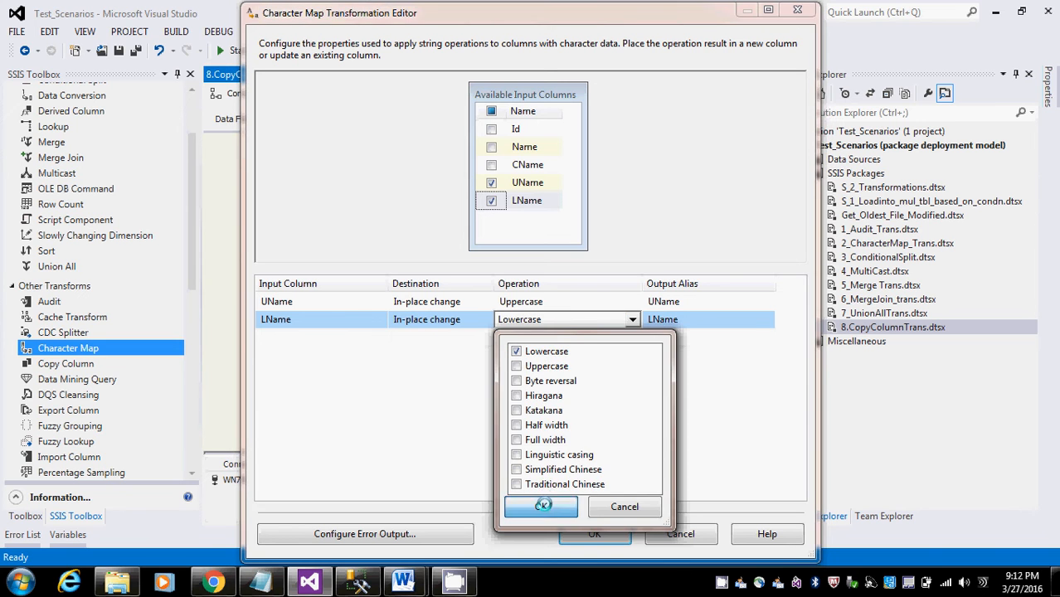
{"action": "left_click", "coordinate": [542, 506]}
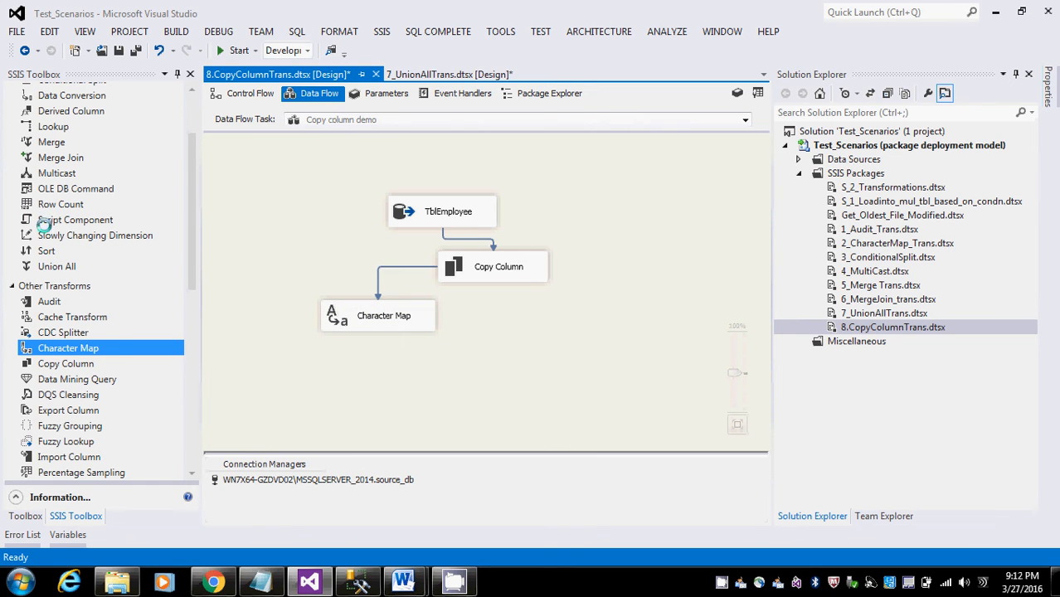
- Add a Multicast below Character Map, save with Ctrl+S, and start the package
{"action": "left_click_drag", "start_coordinate": [56, 172], "coordinate": [535, 380]}
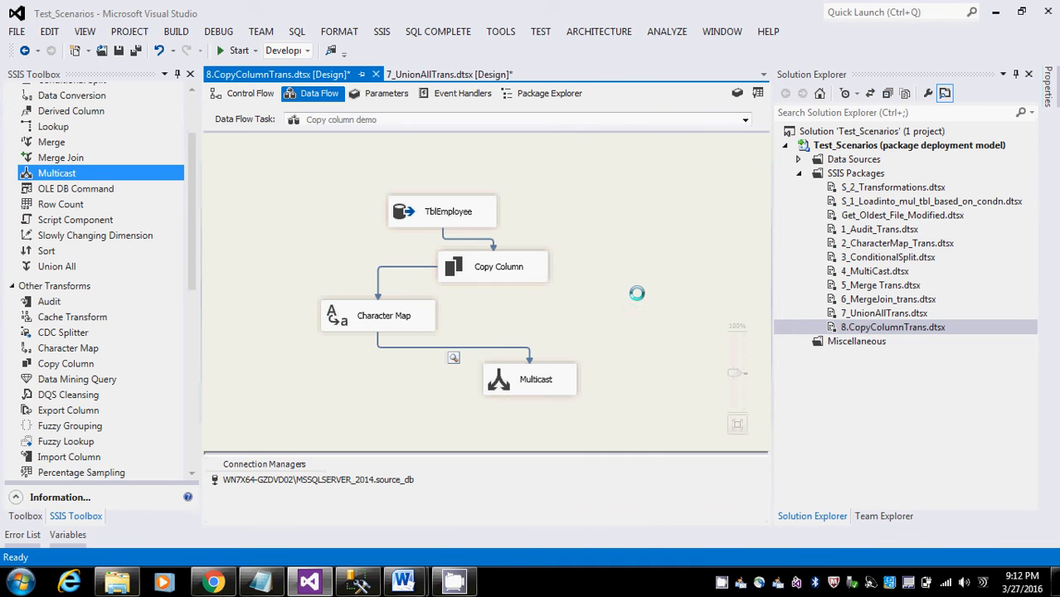
{"action": "mouse_move", "coordinate": [566, 286]}
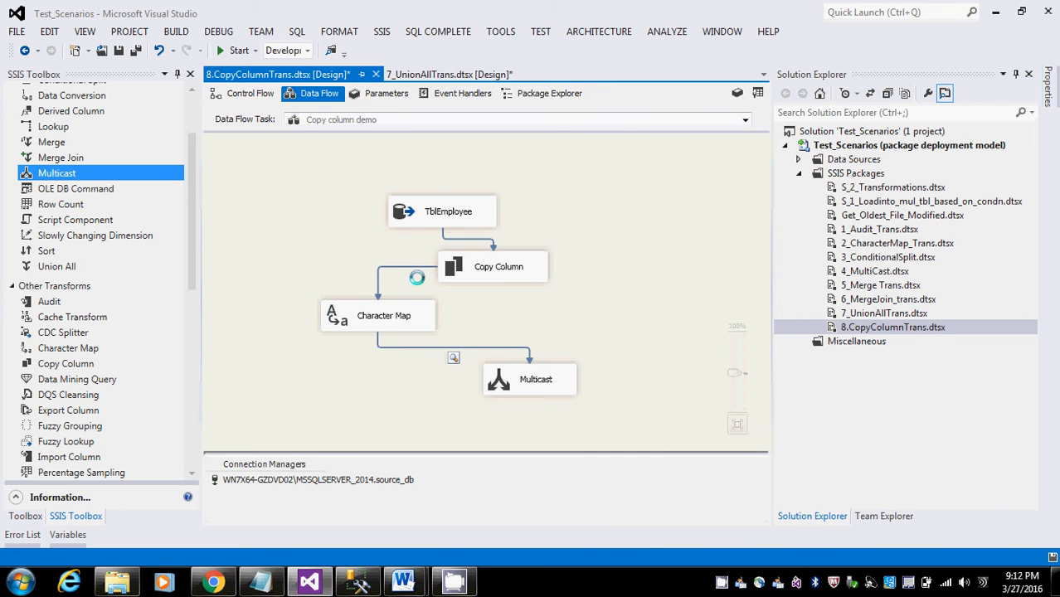
{"action": "key", "text": "ctrl+s"}
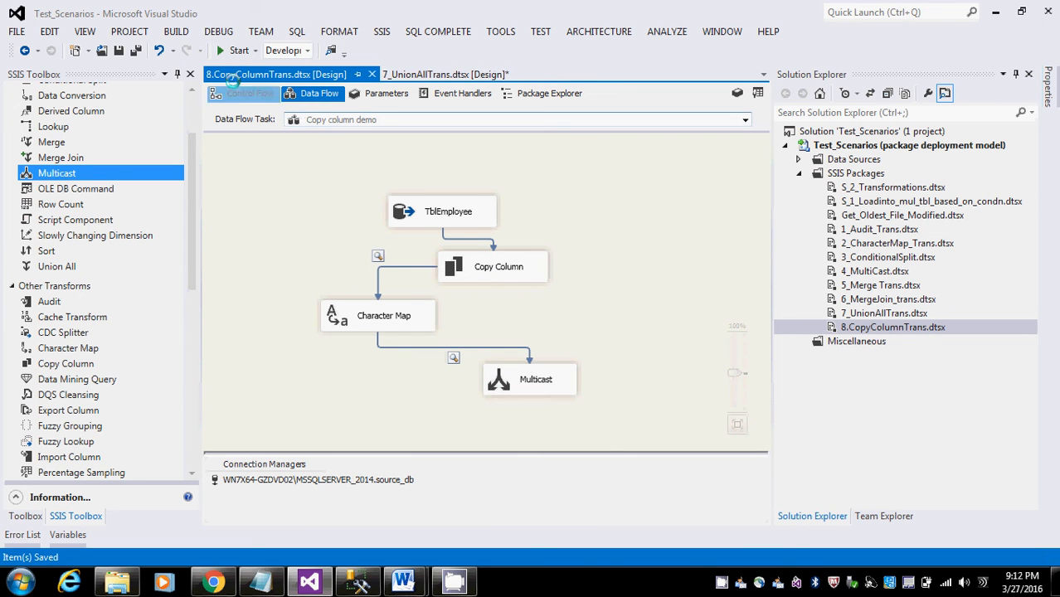
{"action": "left_click", "coordinate": [238, 51]}
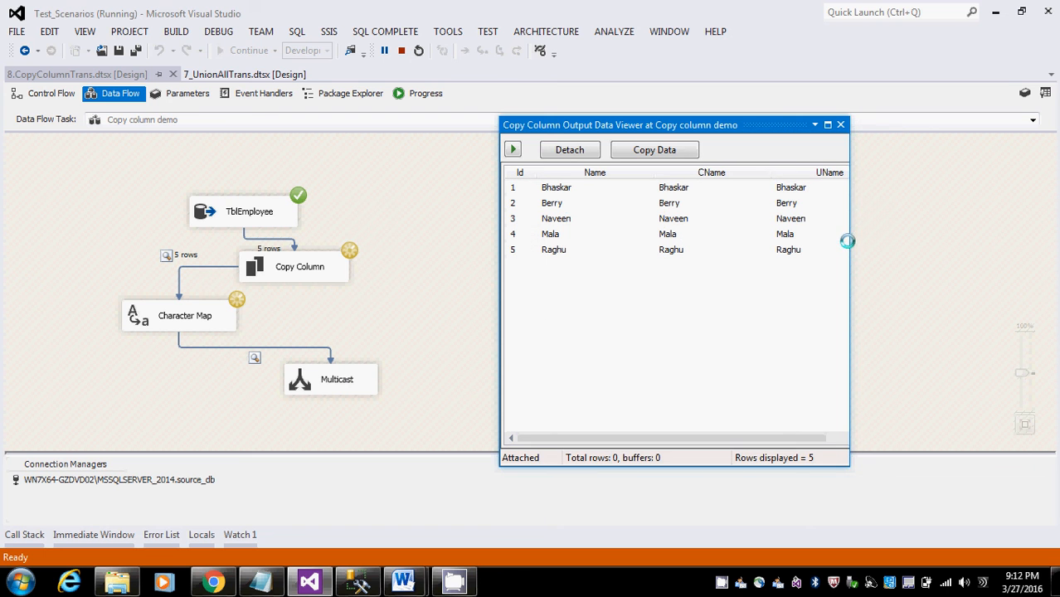
- Widen the data viewer to show LName, then continue the run to completion
{"action": "left_click_drag", "start_coordinate": [847, 240], "coordinate": [1040, 249]}
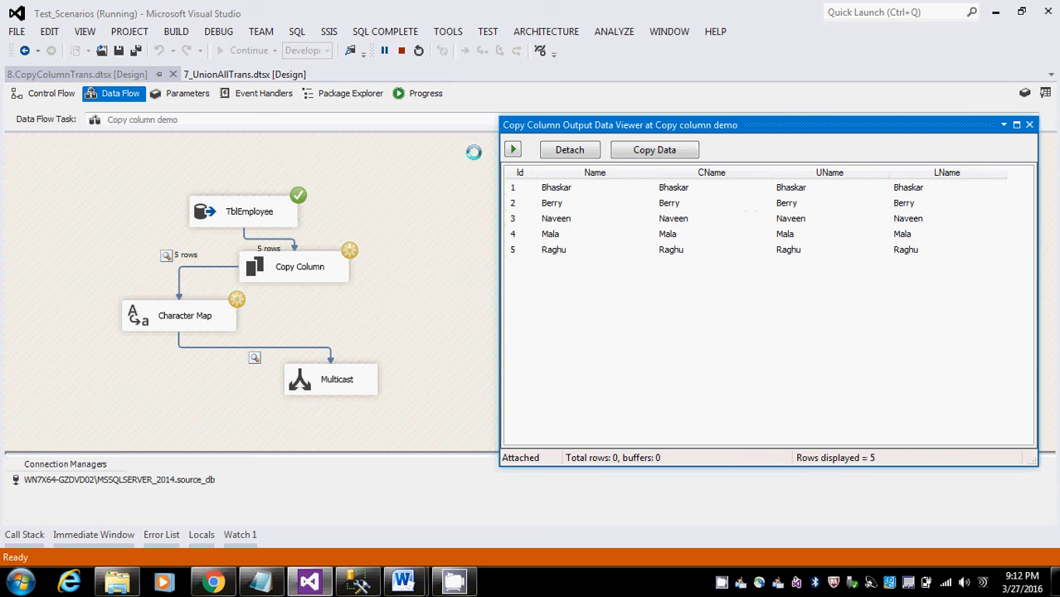
{"action": "left_click", "coordinate": [552, 203]}
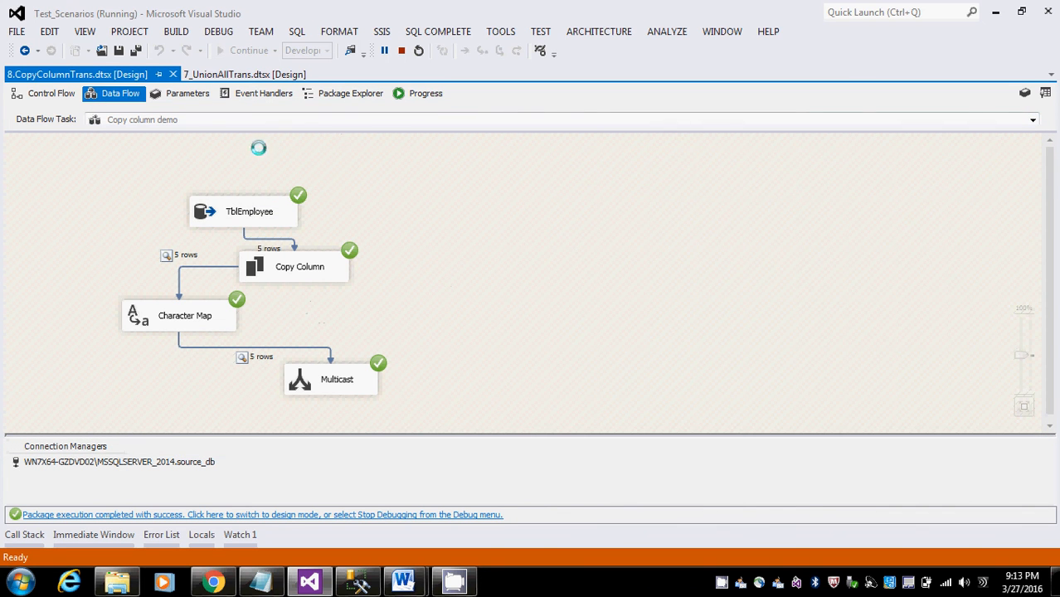
{"action": "mouse_move", "coordinate": [401, 51]}
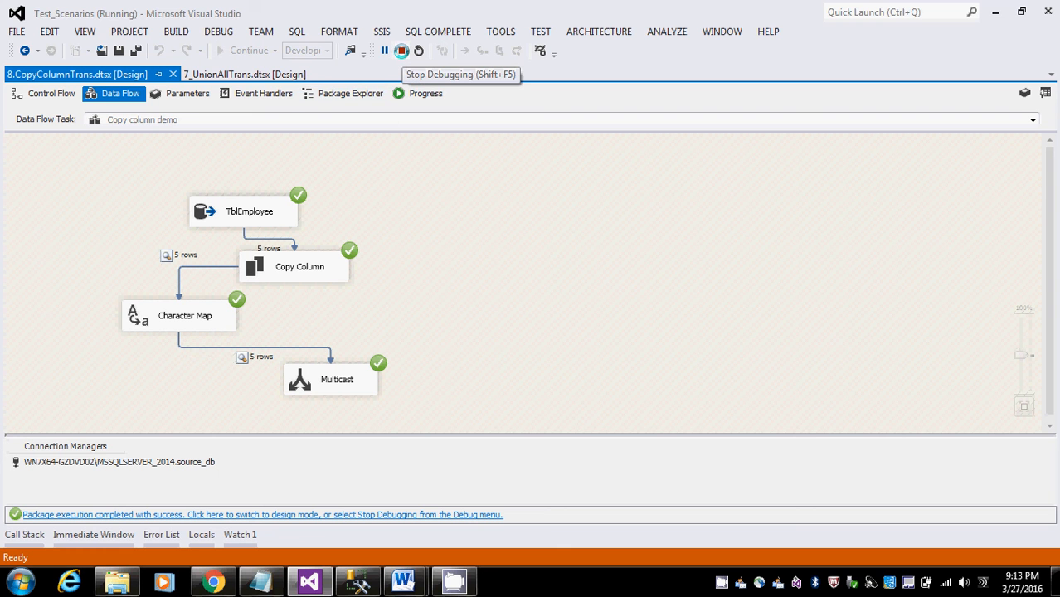